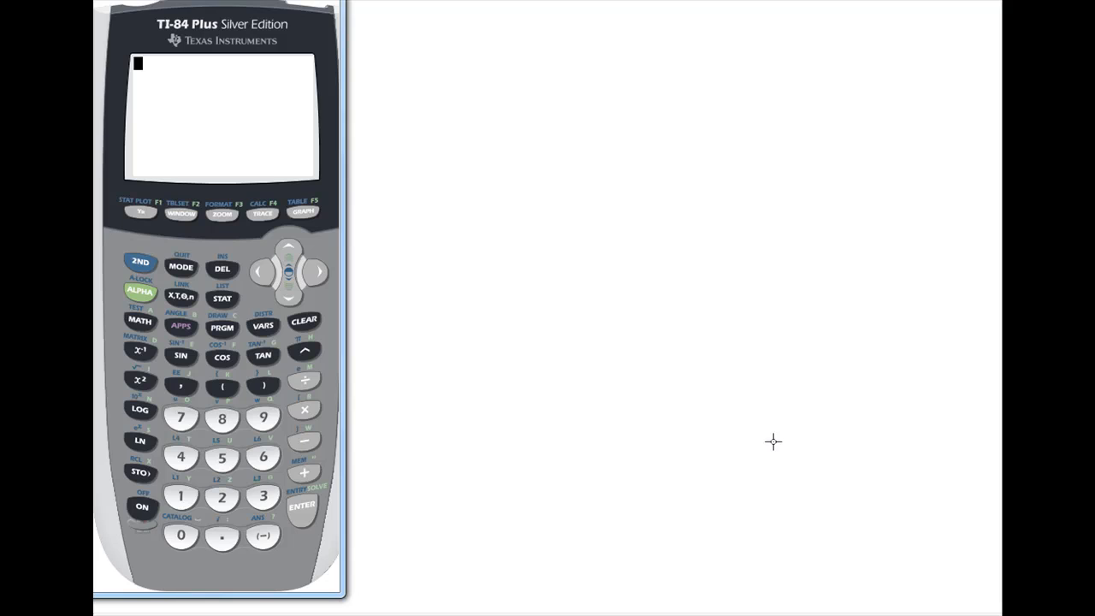
Step: Open the STAT list editor to enter L1 = 5, 7, 9, 13, 17 and L2 = 15, 16, 23, 31, 40
{"action": "left_click", "coordinate": [221, 298]}
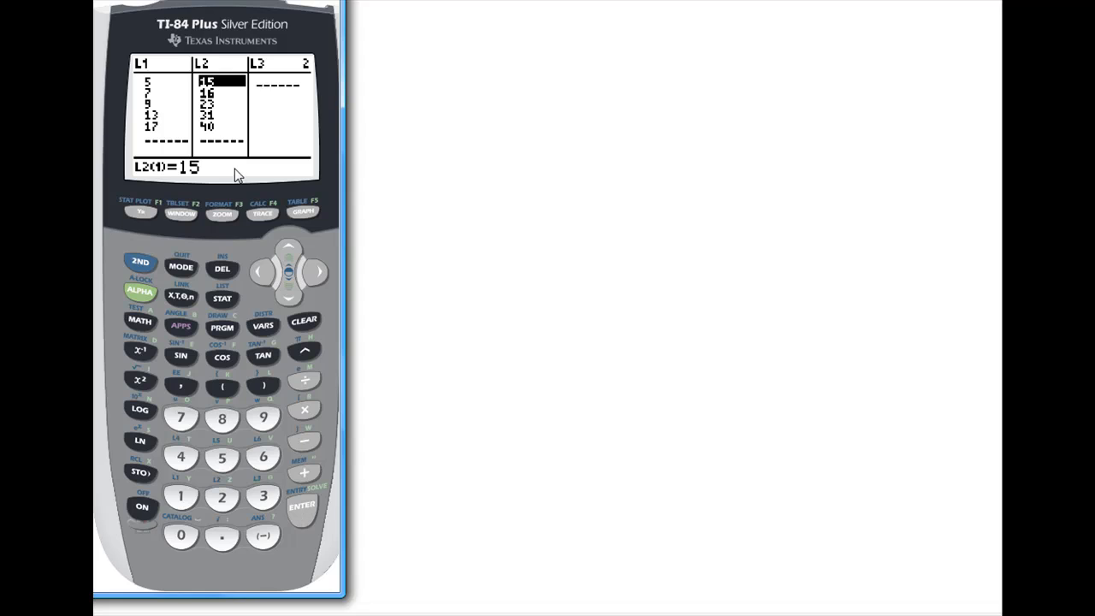
{"action": "mouse_move", "coordinate": [205, 147]}
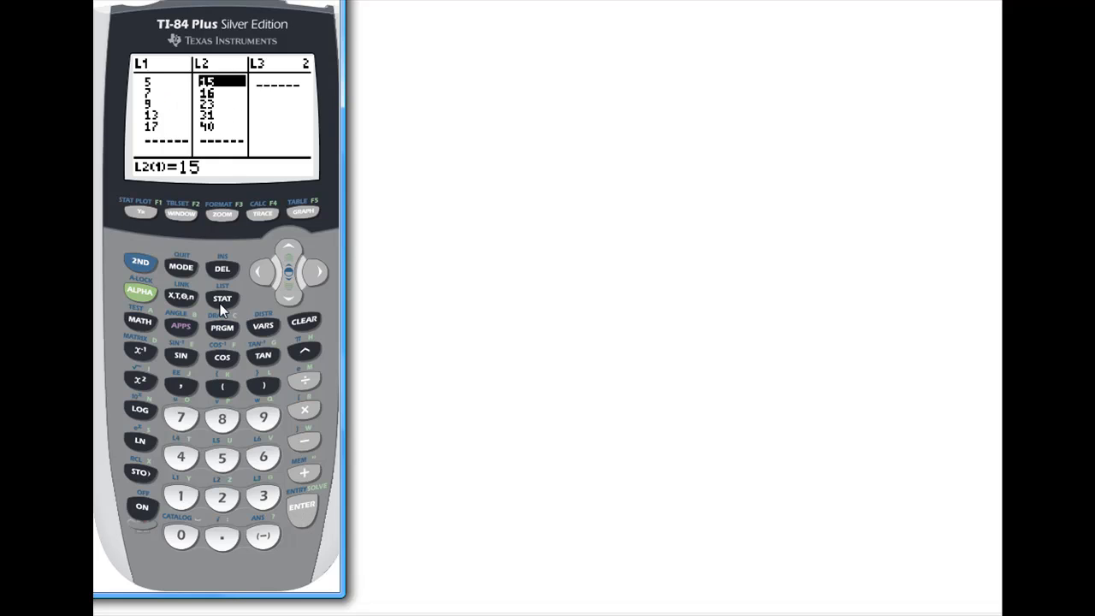
{"action": "mouse_move", "coordinate": [163, 127]}
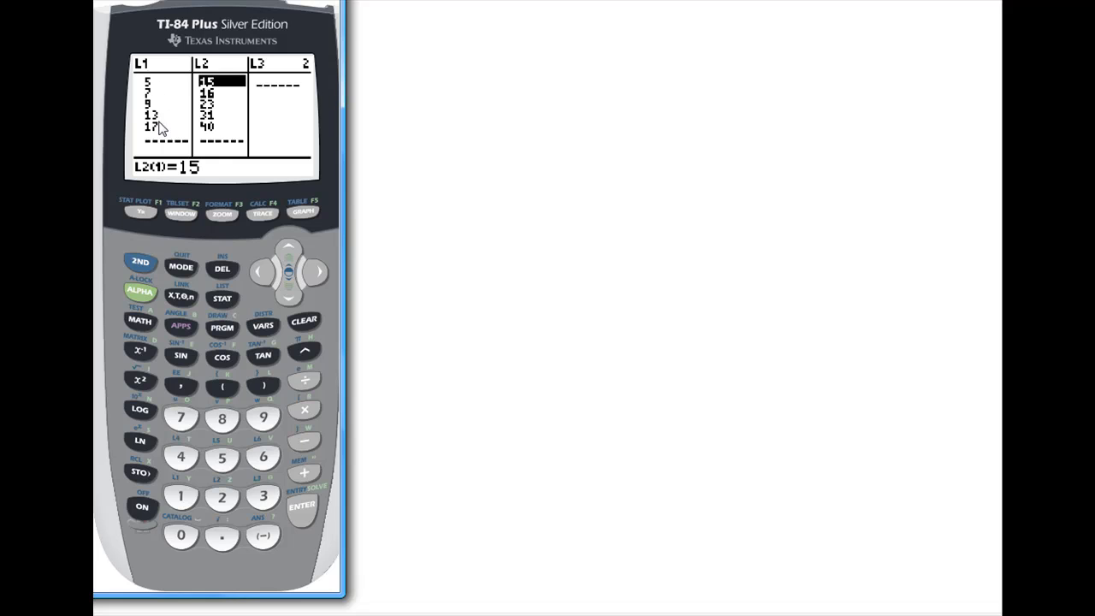
Step: Show the empty graph, then open the Y= editor listing Plot1, Plot2 and Plot3
{"action": "left_click", "coordinate": [303, 212]}
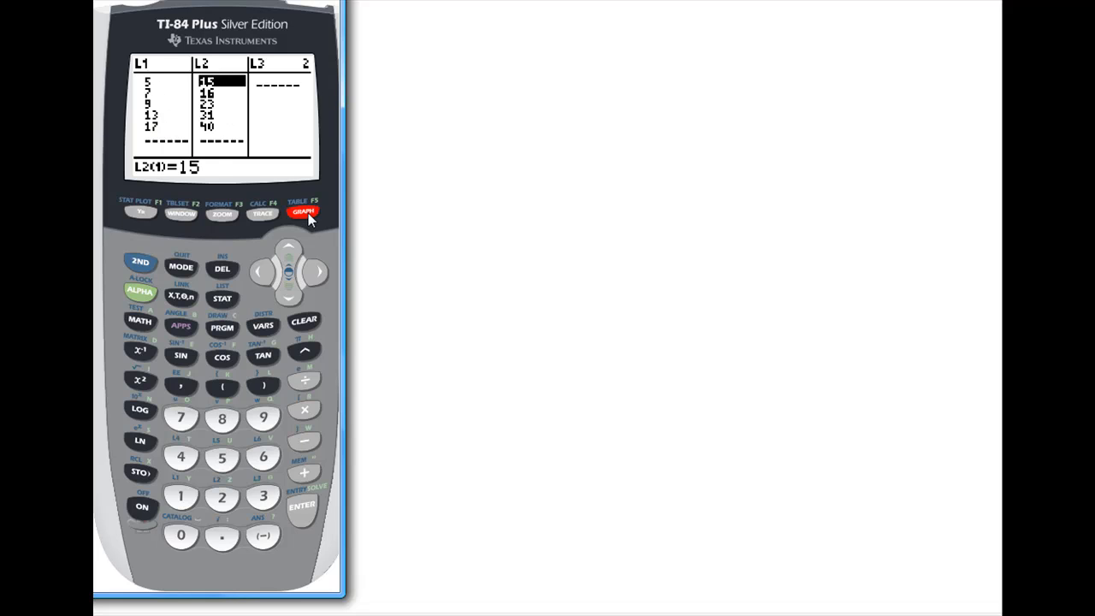
{"action": "left_click", "coordinate": [303, 212]}
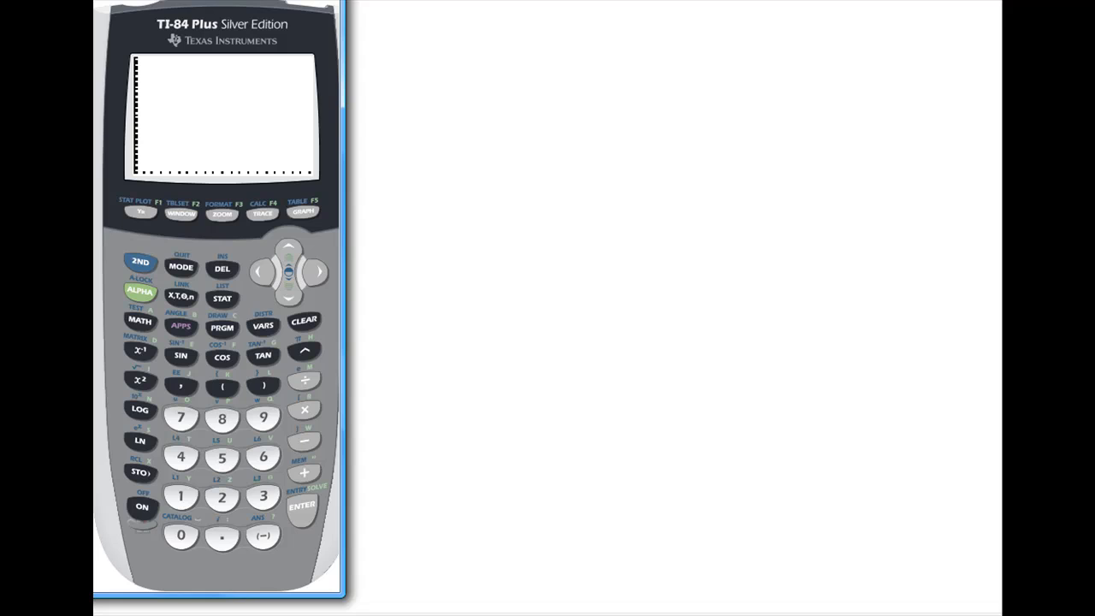
{"action": "left_click", "coordinate": [140, 212]}
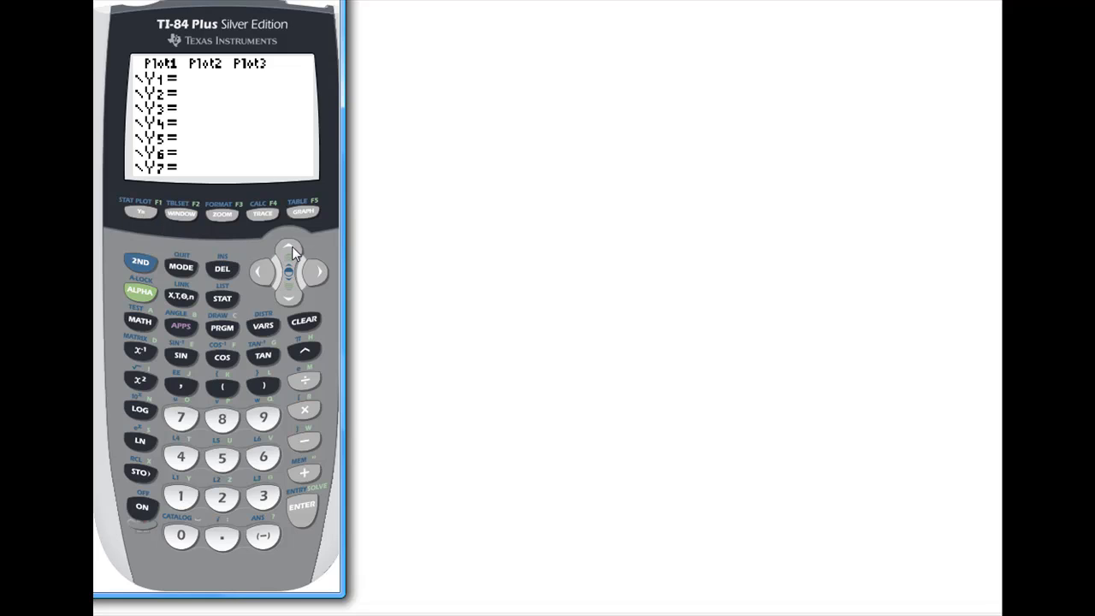
Step: Turn on Plot1 to draw the scatter plot and check window Xmin=0, Xmax=20, Ymin=10, Ymax=50
{"action": "left_click", "coordinate": [302, 505]}
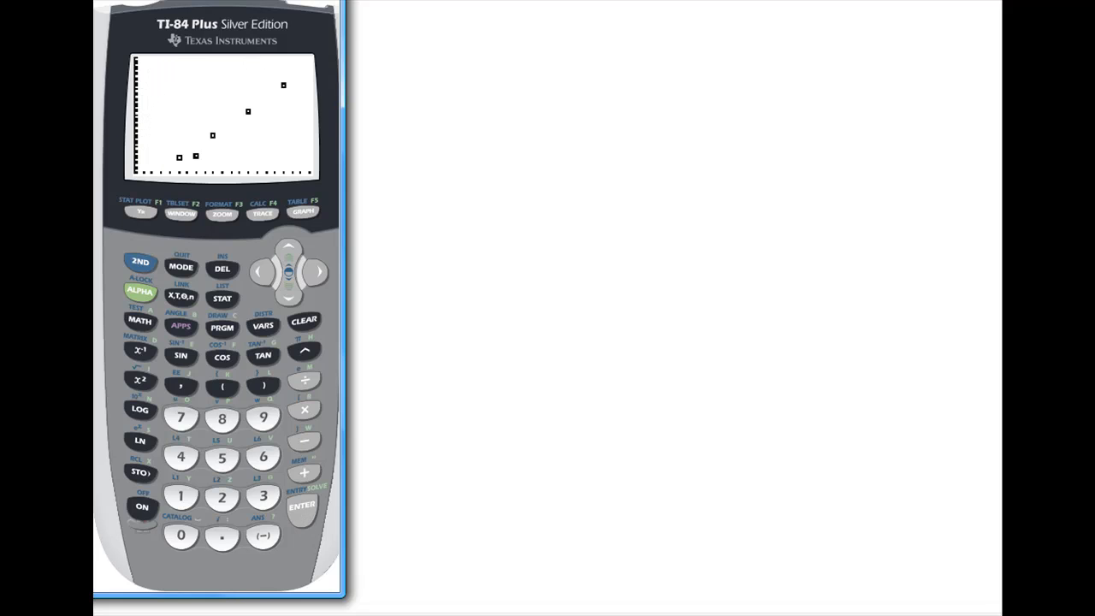
{"action": "left_click", "coordinate": [181, 213]}
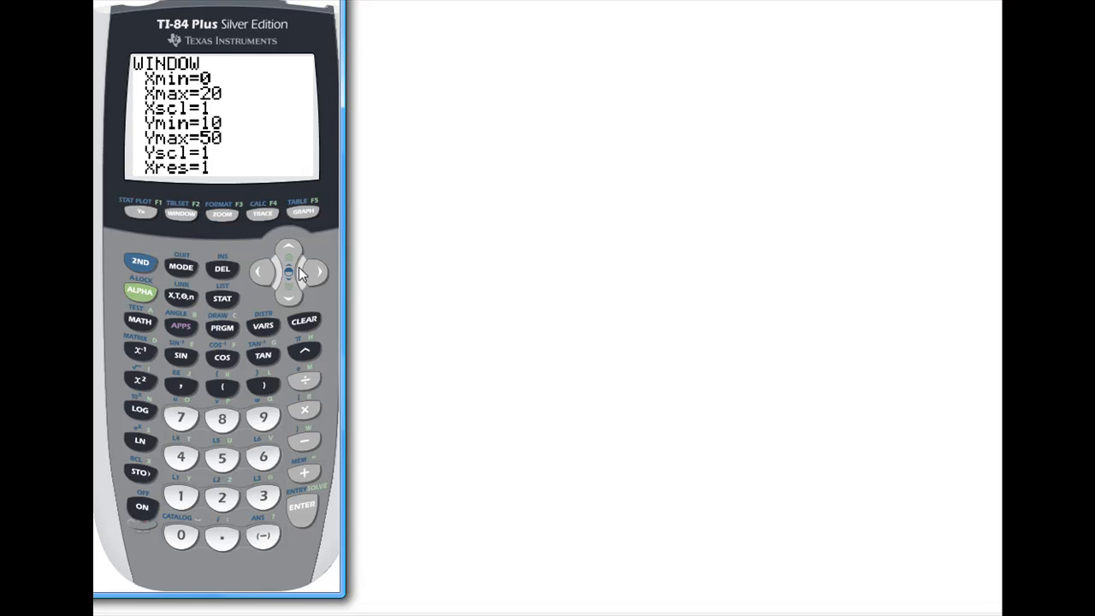
{"action": "mouse_move", "coordinate": [247, 270]}
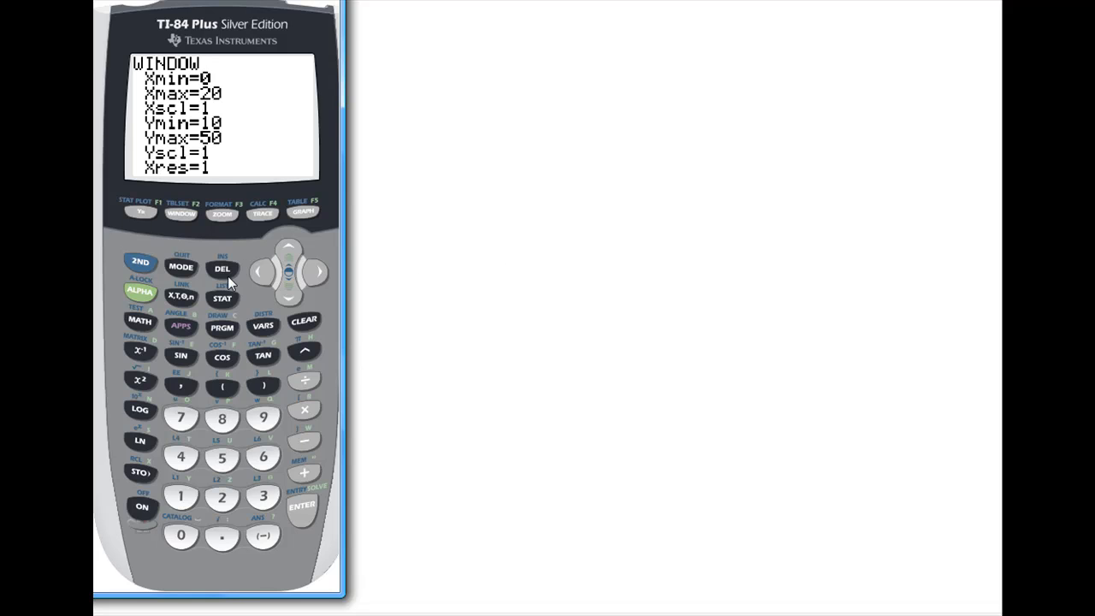
Step: Run LinReg(ax+b) from STAT CALC, yielding a=2.176724138 and b=2.797413793
{"action": "left_click", "coordinate": [222, 298]}
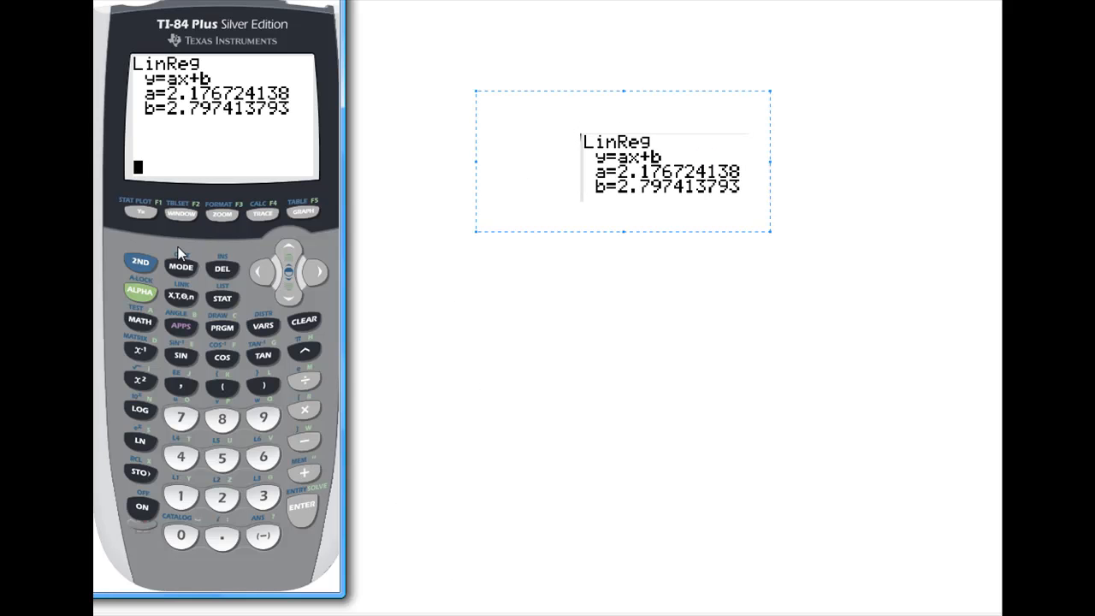
Step: Enter 2.1767X+2.7967 into Y1 and graph the line over the points
{"action": "left_click", "coordinate": [140, 213]}
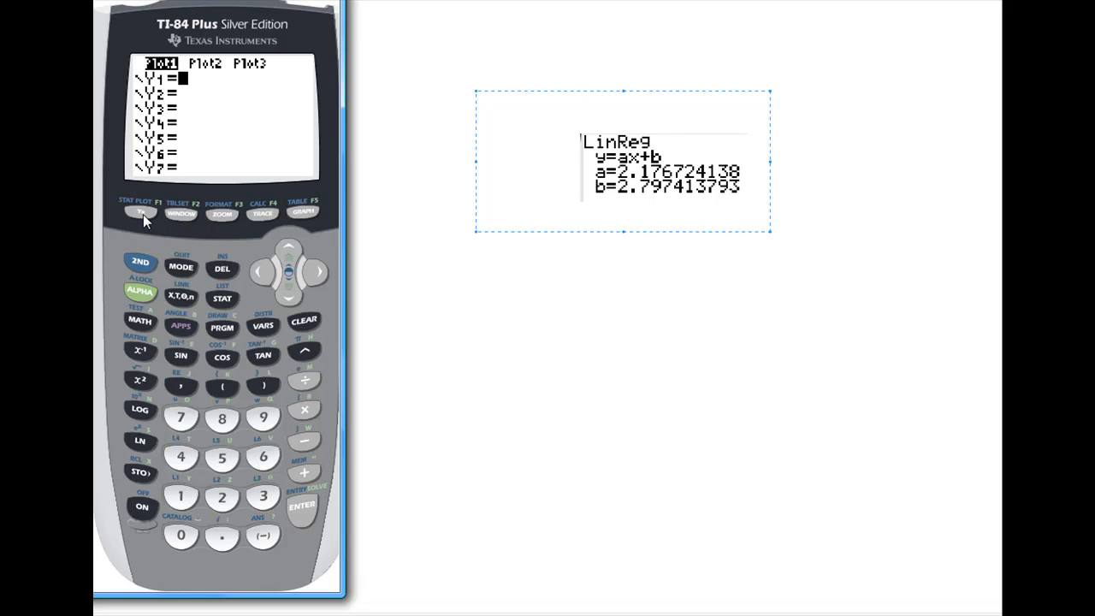
{"action": "left_click", "coordinate": [222, 497]}
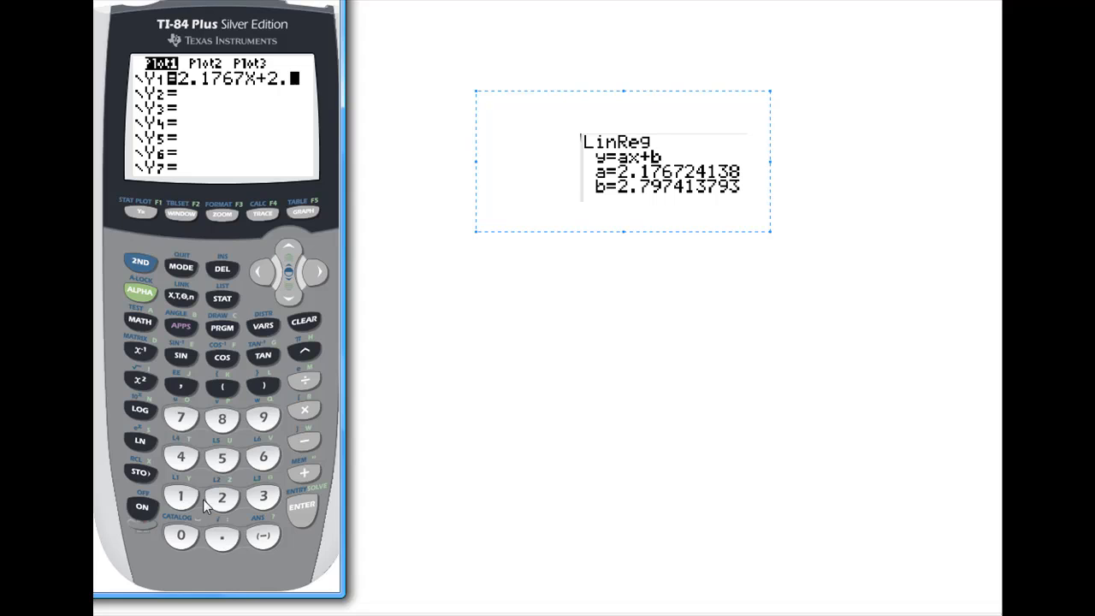
{"action": "left_click", "coordinate": [264, 419]}
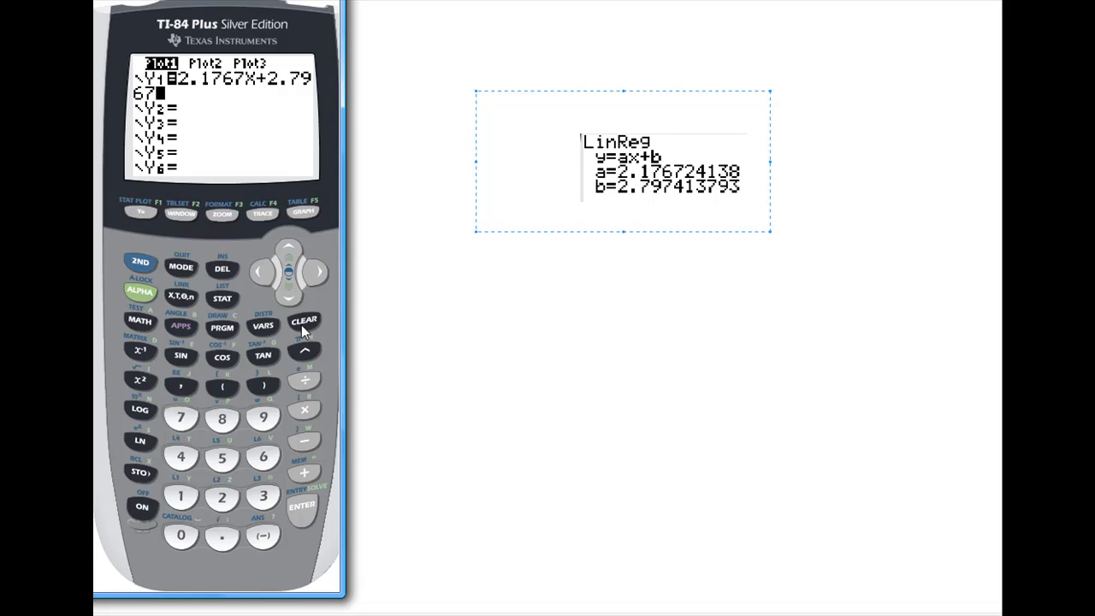
{"action": "left_click", "coordinate": [303, 212]}
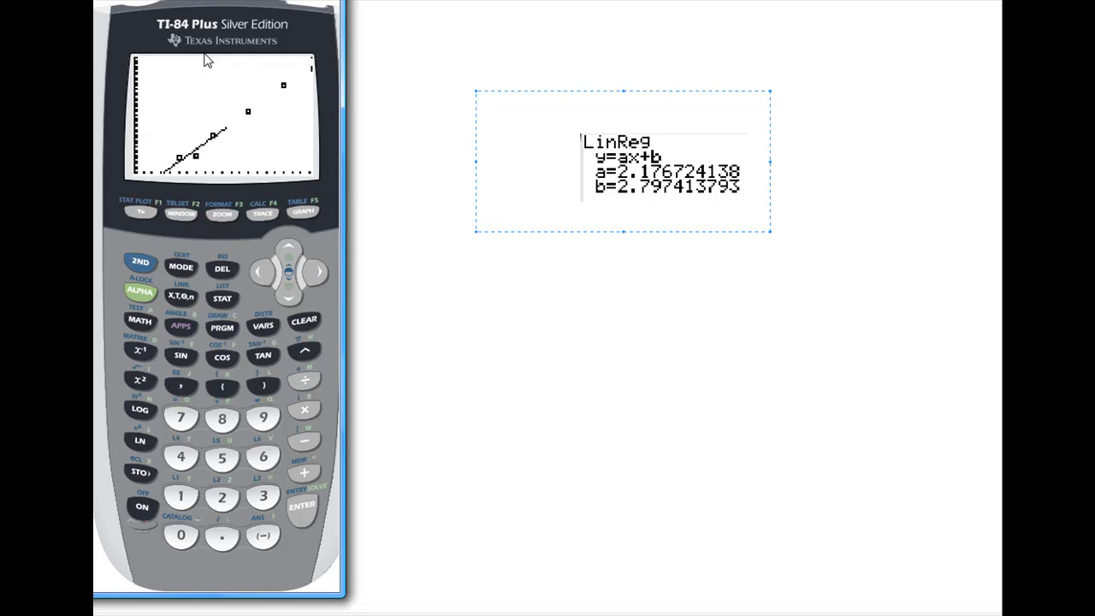